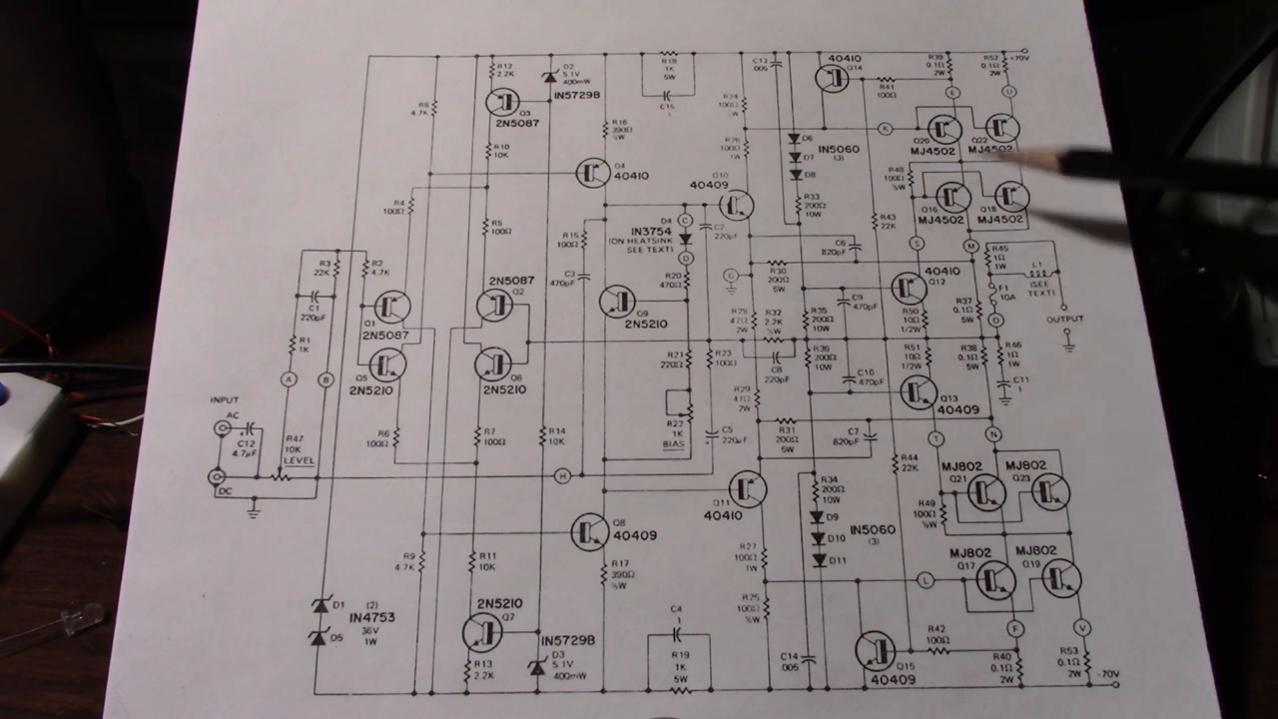
mouse_move(709, 236)
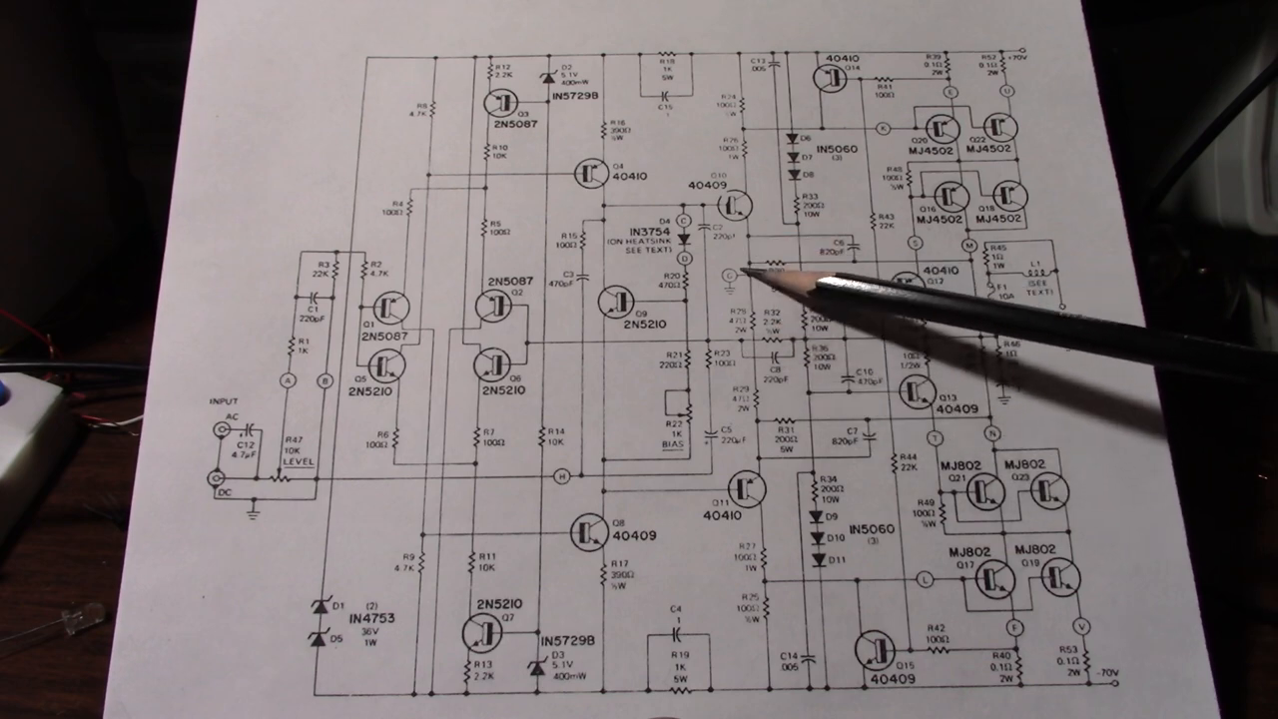
mouse_move(789, 270)
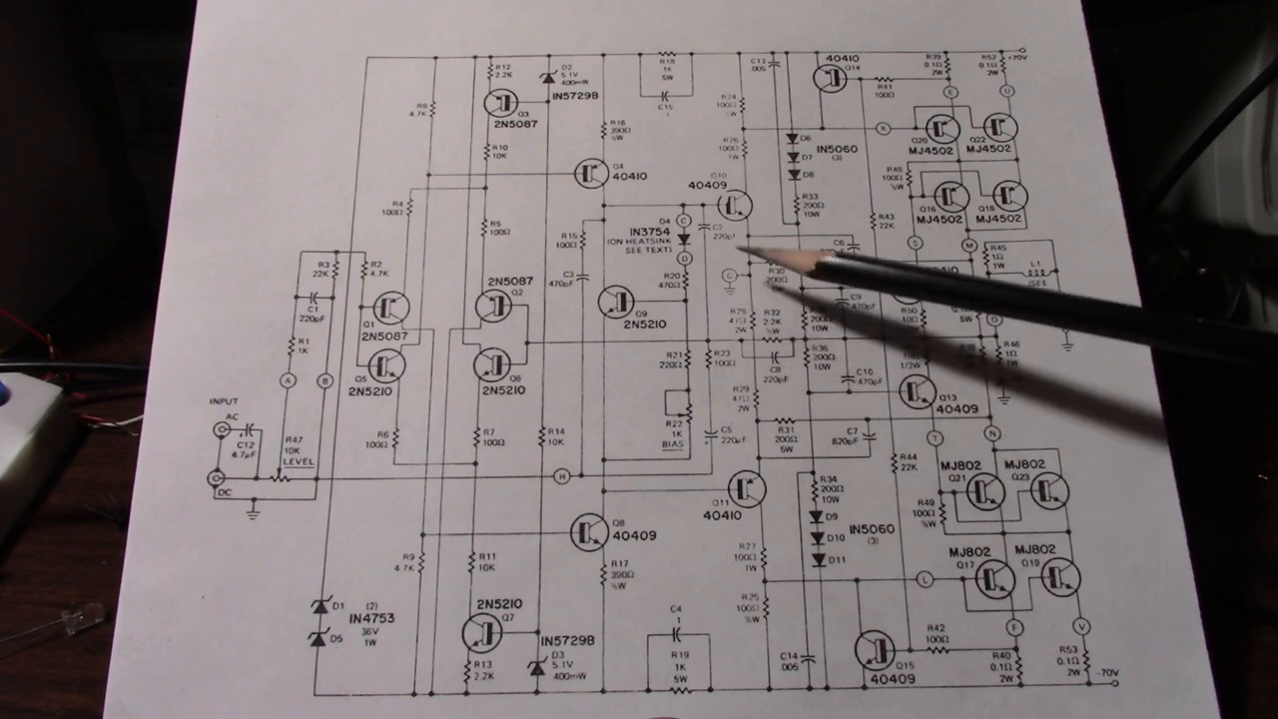